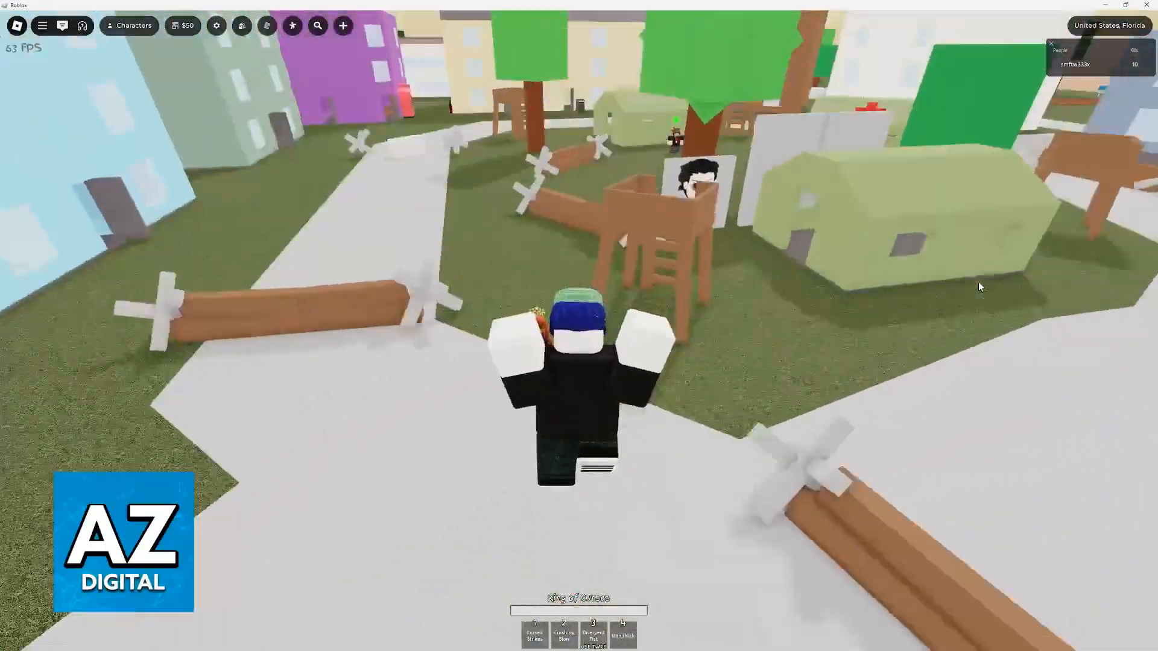
Step: Bring up Roblox's in-game menu and look through its Settings options
{"action": "key", "text": "Escape"}
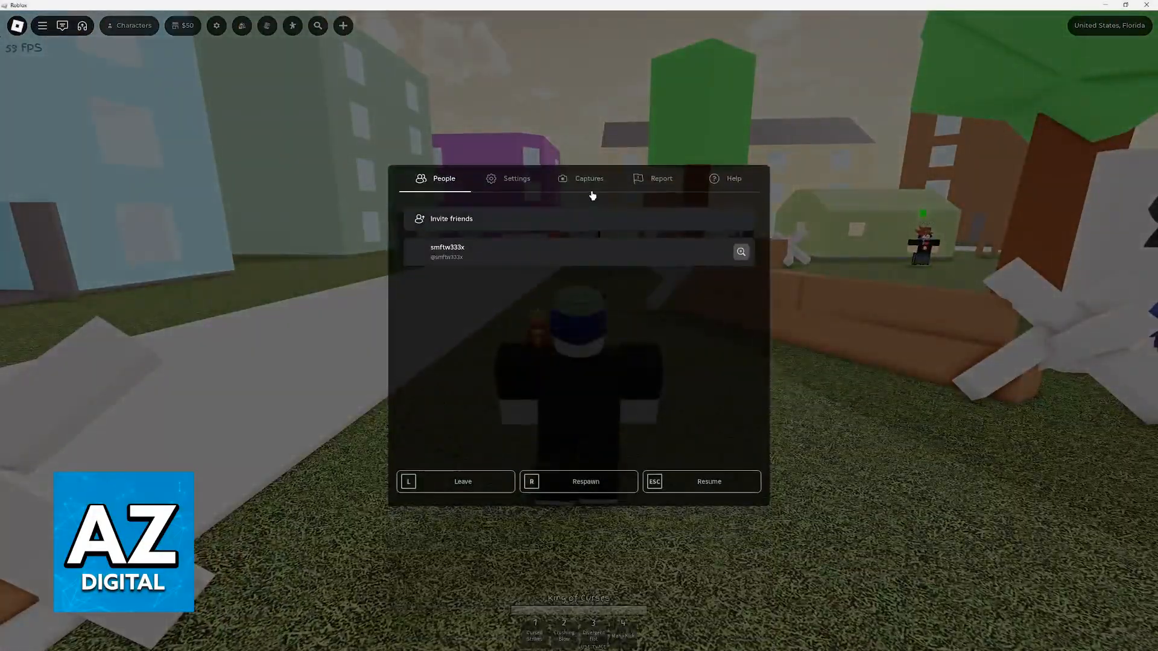
{"action": "left_click", "coordinate": [516, 179]}
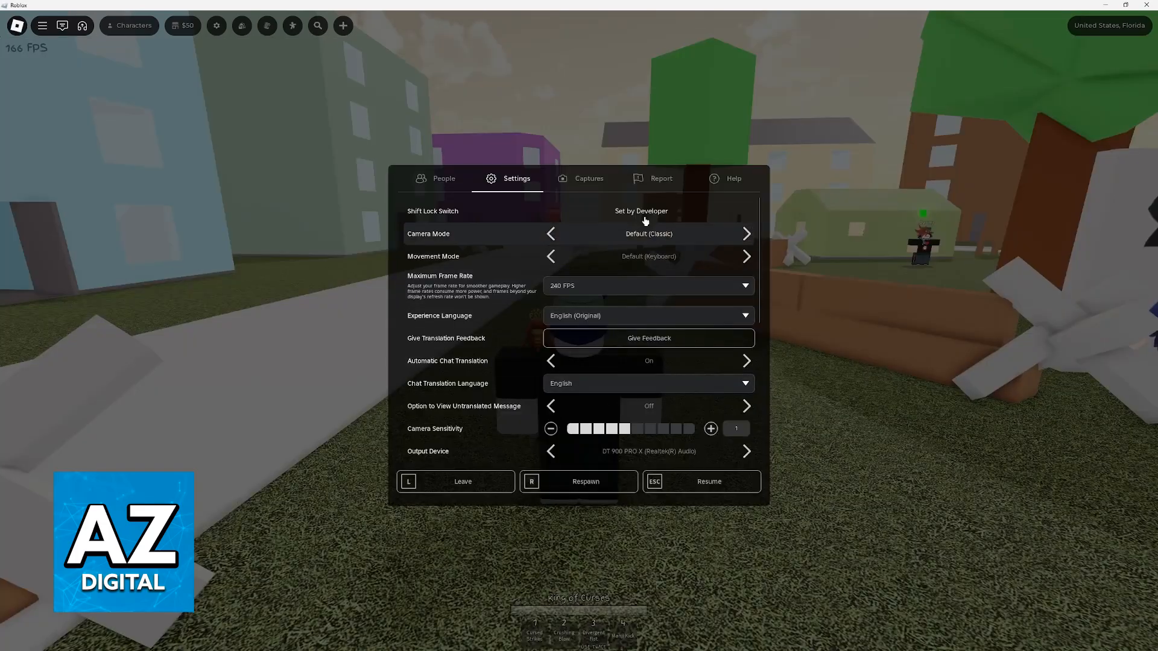
{"action": "scroll", "scroll_direction": "down", "scroll_amount": 3}
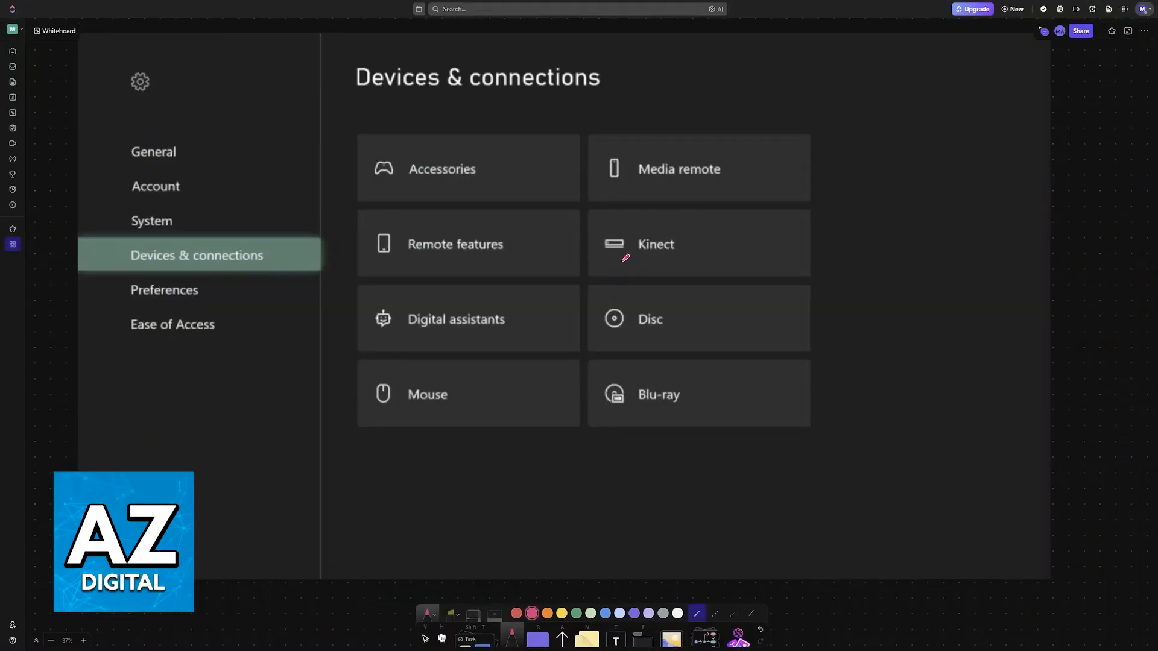
Step: Draw a pink arrow at Devices & connections and a pink line linking it to Accessories
{"action": "left_click_drag", "start_coordinate": [196, 215], "coordinate": [221, 233]}
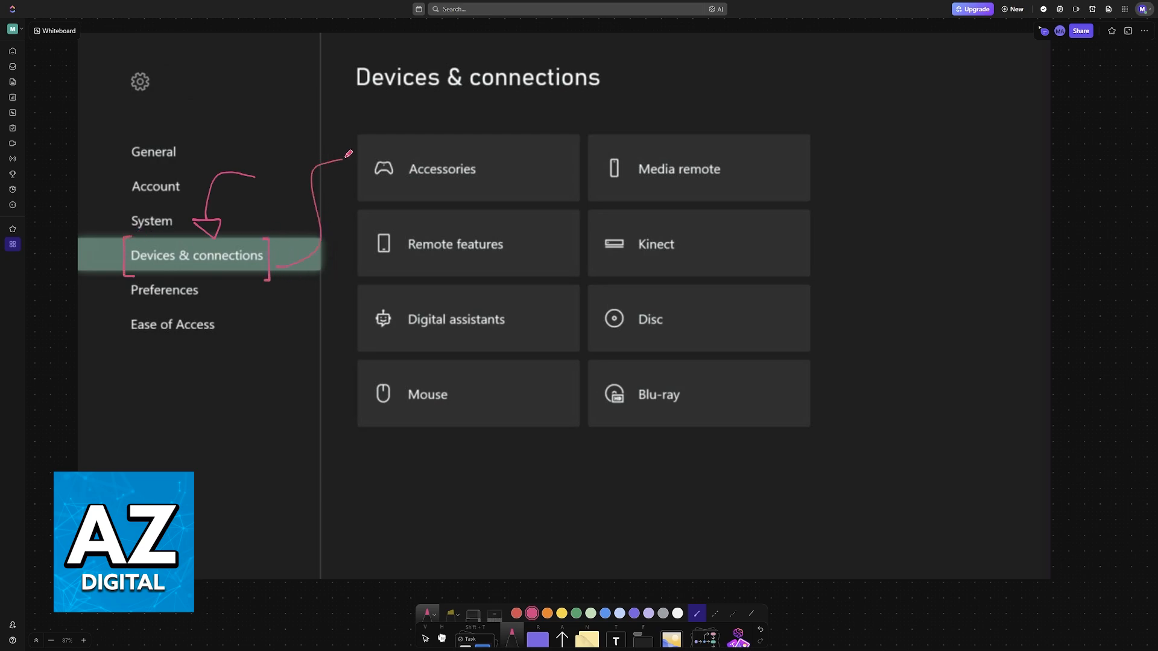
{"action": "left_click_drag", "start_coordinate": [347, 156], "coordinate": [380, 168]}
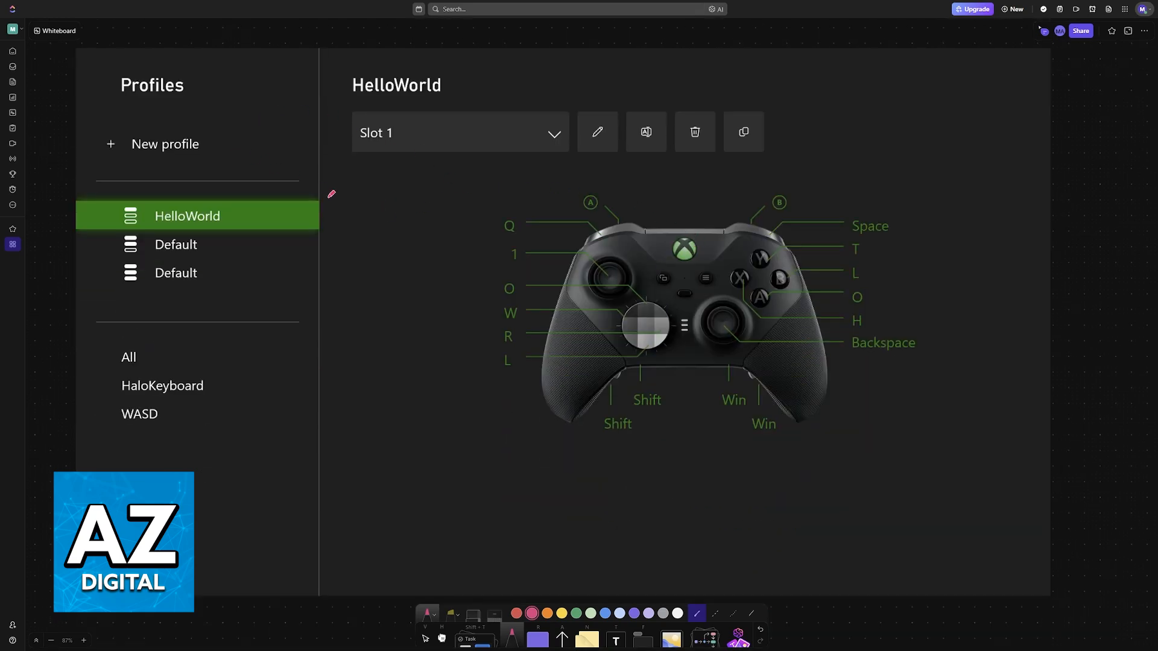
{"action": "mouse_move", "coordinate": [495, 372]}
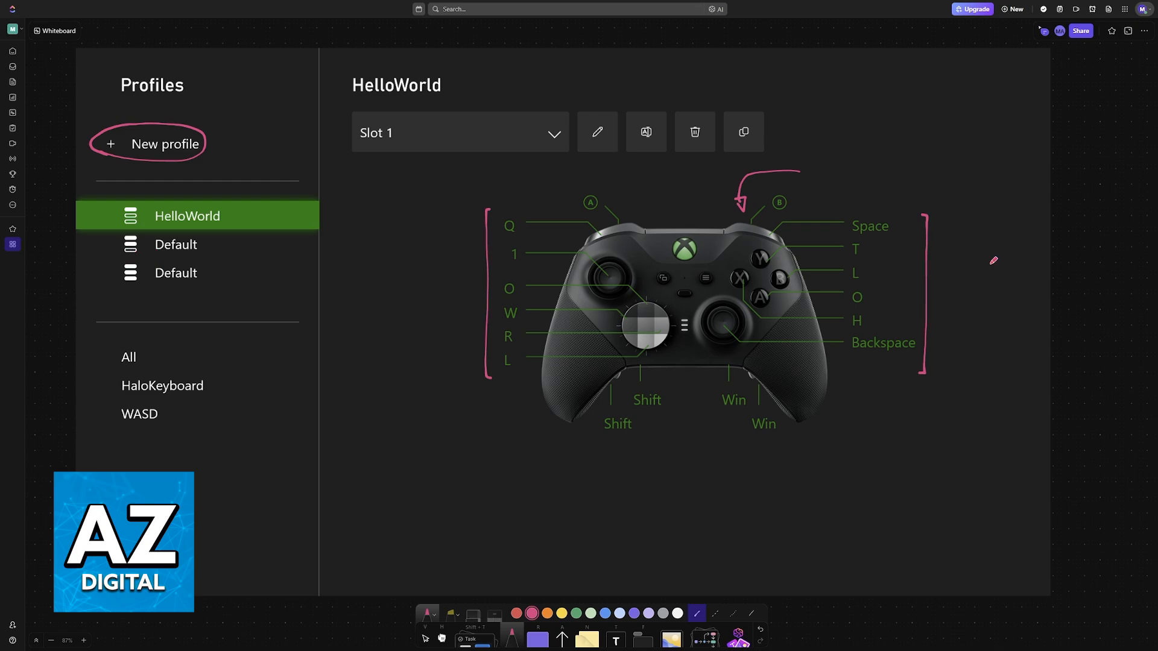
{"action": "mouse_move", "coordinate": [611, 372]}
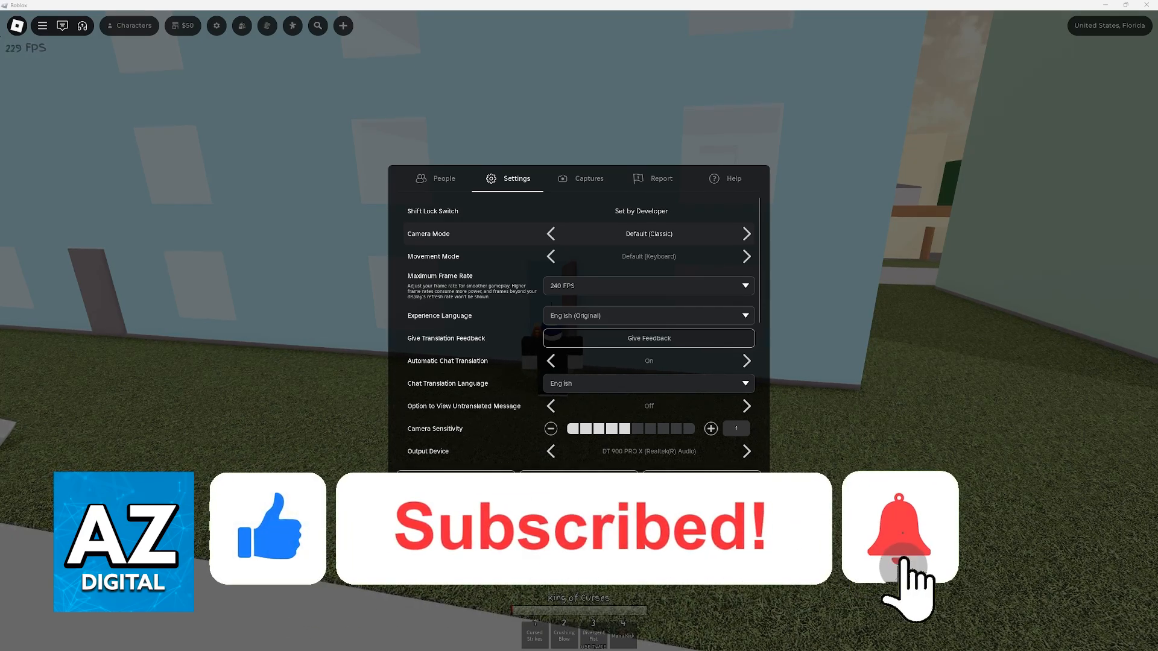
{"action": "left_click", "coordinate": [899, 546]}
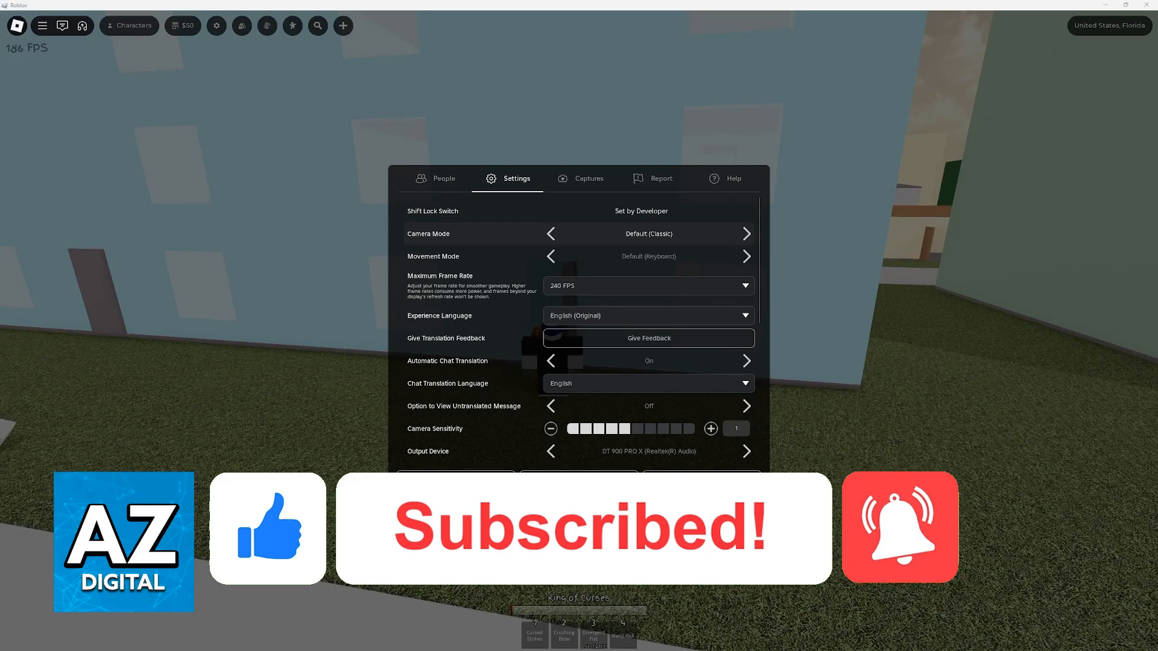